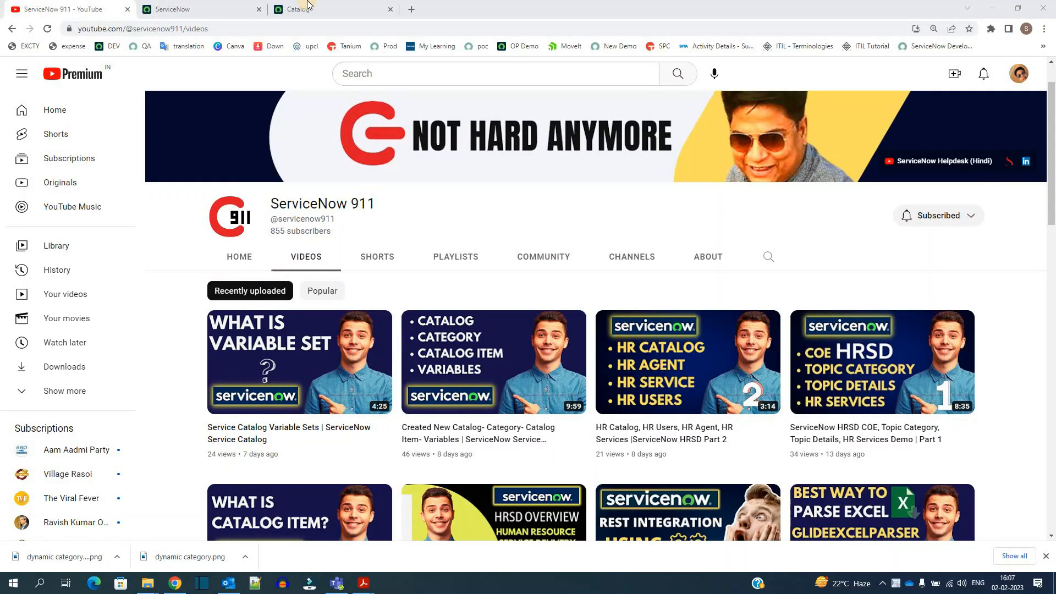
Bring the Service Catalog home page with its Top Requests list into view.
{"action": "left_click", "coordinate": [330, 9]}
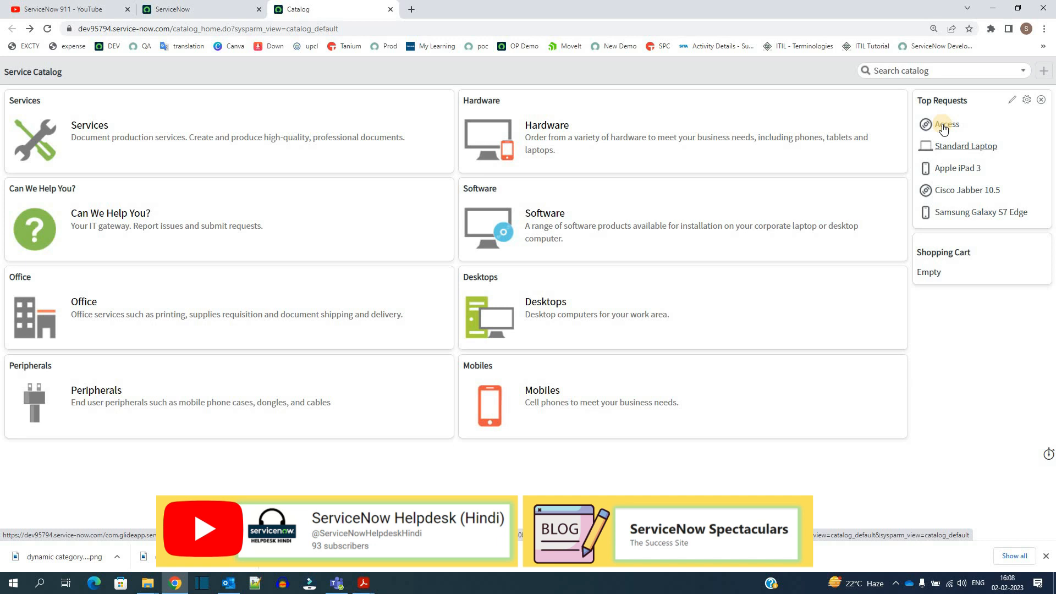
{"action": "mouse_move", "coordinate": [938, 196]}
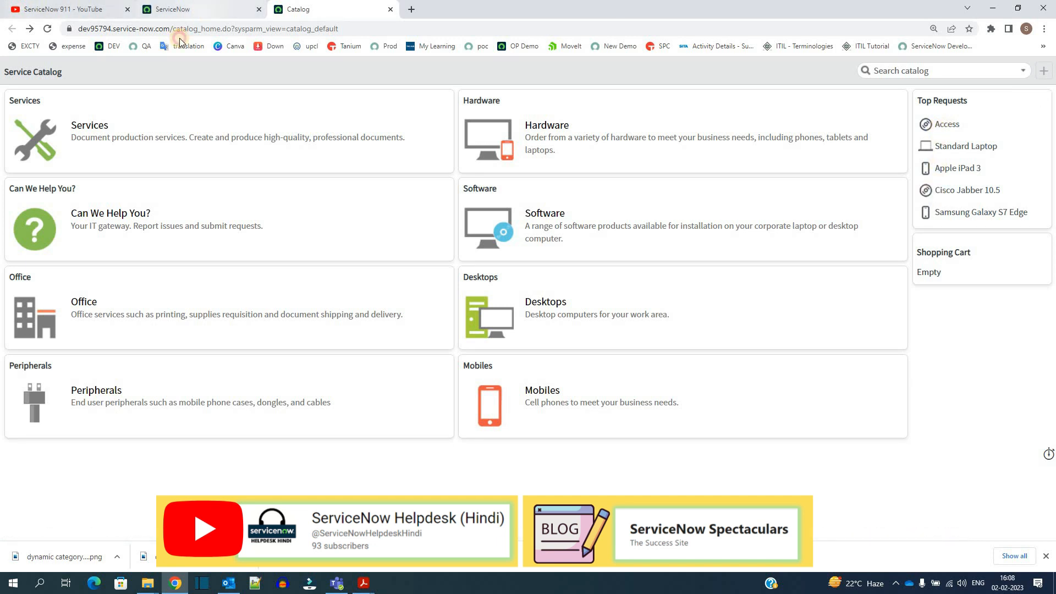
Show the Dynamic categories list containing the Top Requests record.
{"action": "left_click", "coordinate": [196, 9]}
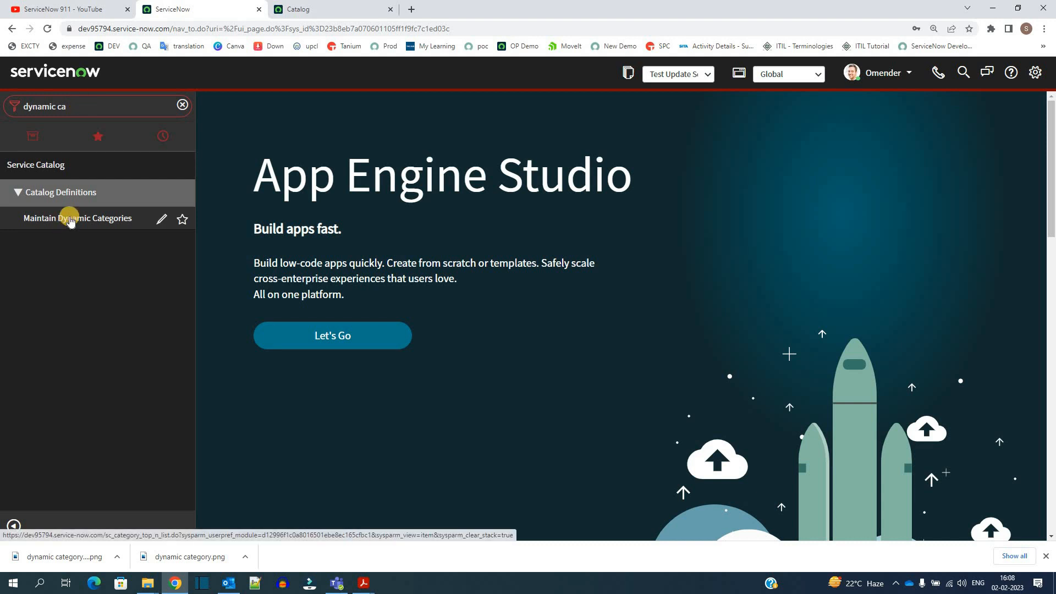
{"action": "left_click", "coordinate": [77, 218]}
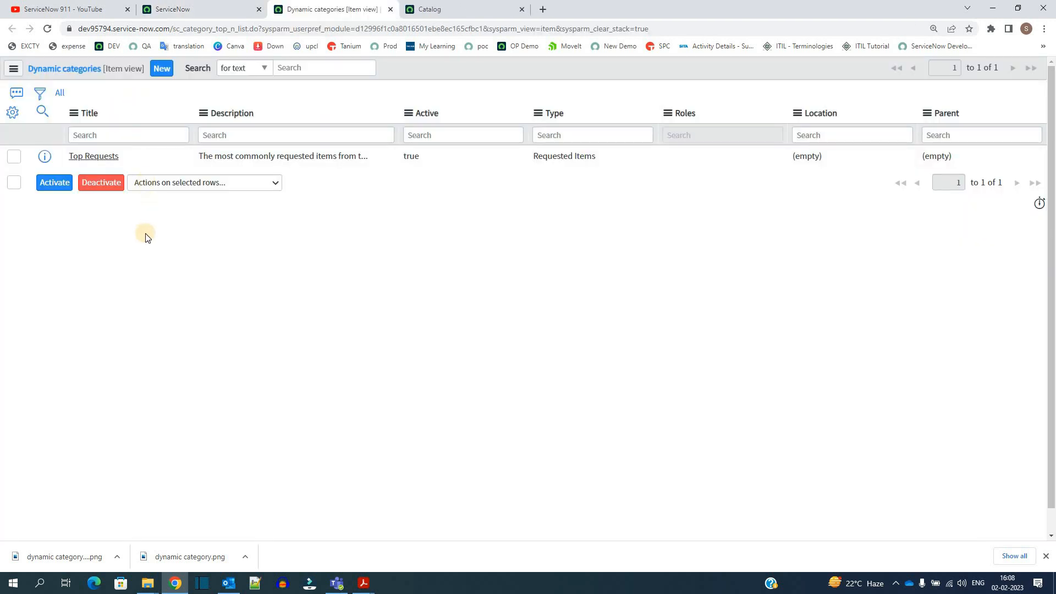
{"action": "mouse_move", "coordinate": [93, 155]}
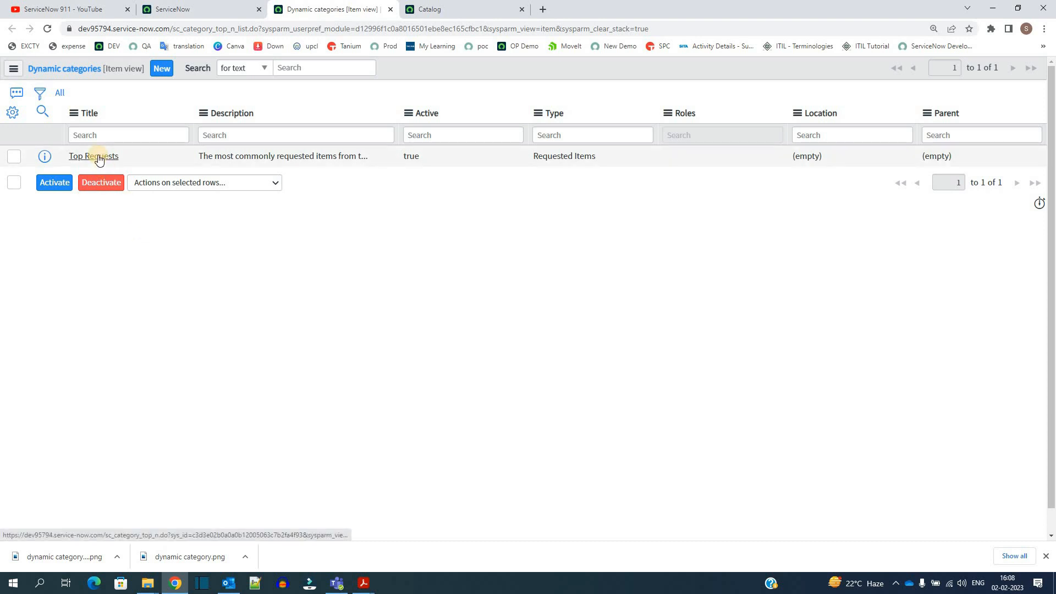
Show the Top Requests record in Default view with 7-day search duration and 5 entries.
{"action": "left_click", "coordinate": [93, 155]}
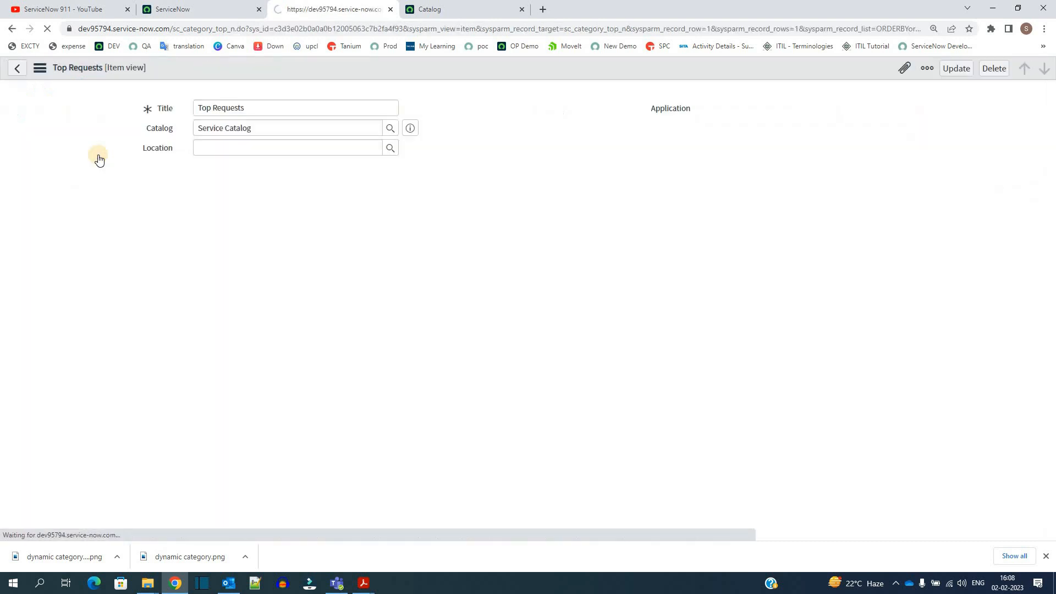
{"action": "left_click", "coordinate": [40, 67]}
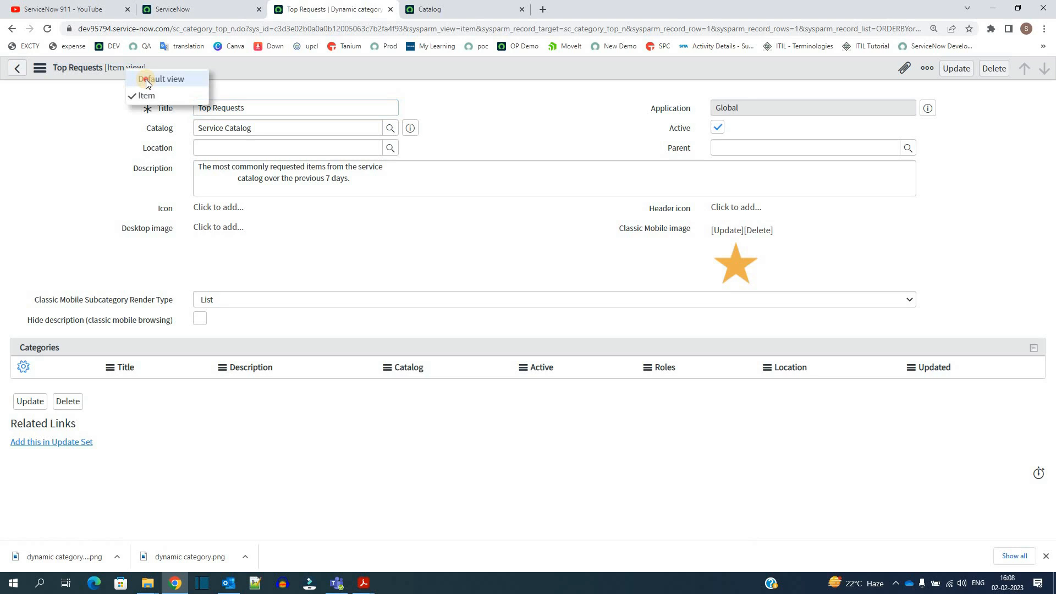
{"action": "left_click", "coordinate": [160, 79]}
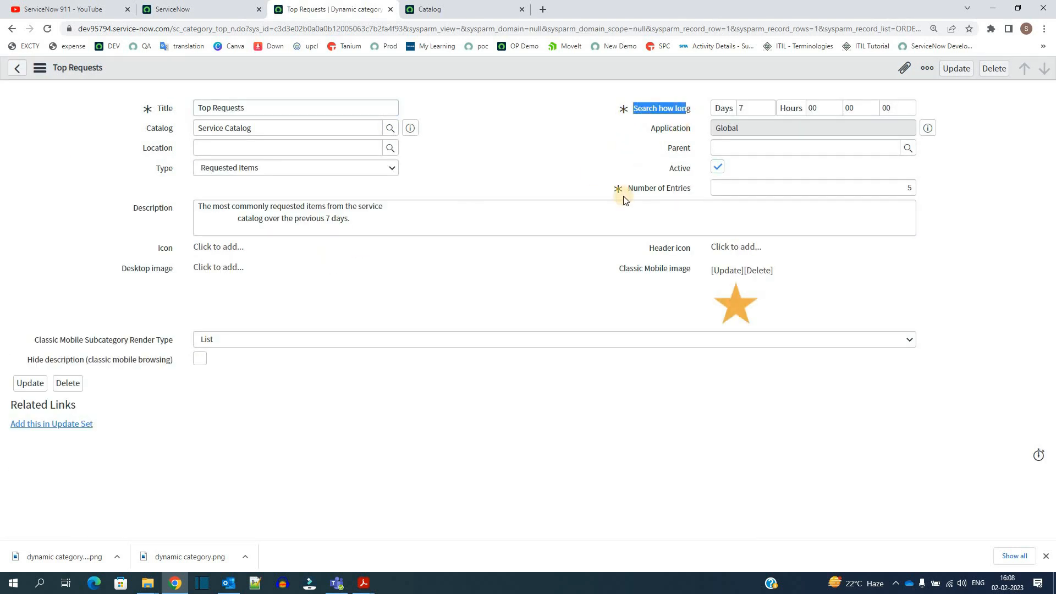
{"action": "left_click", "coordinate": [811, 187]}
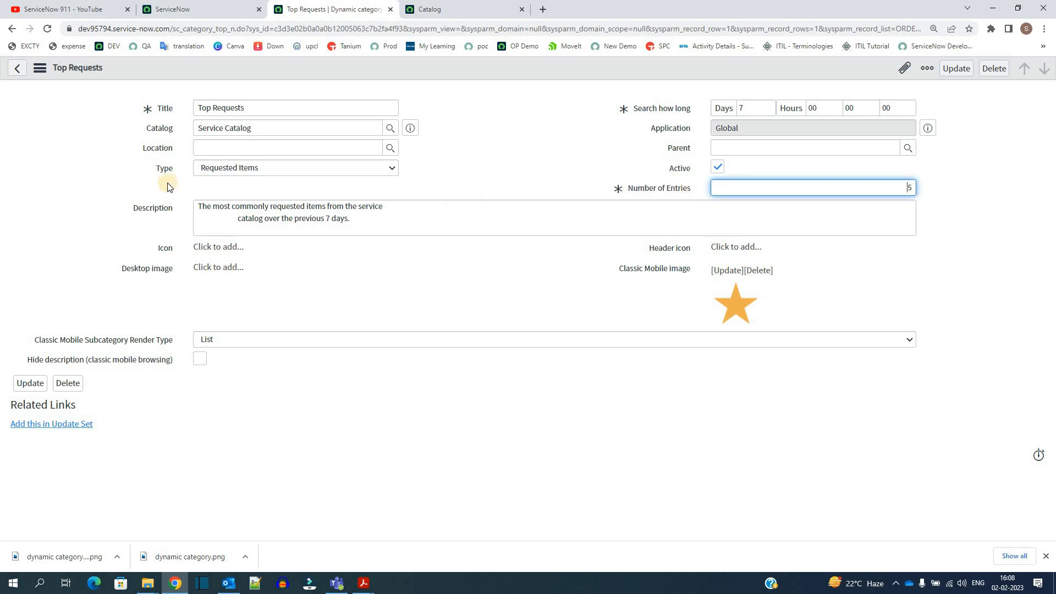
{"action": "left_click", "coordinate": [295, 167]}
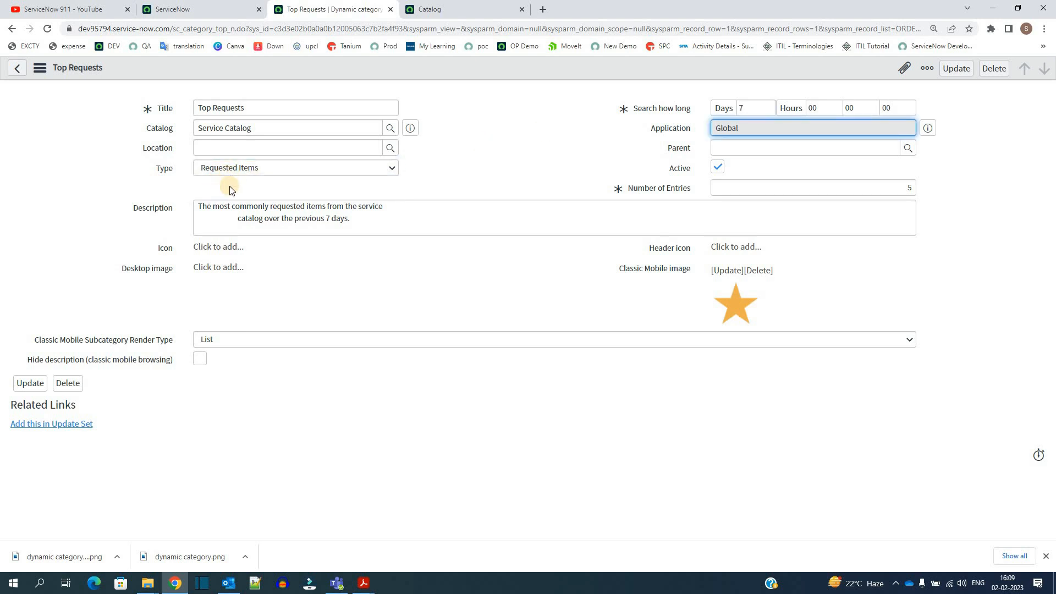
{"action": "double_click", "coordinate": [223, 206]}
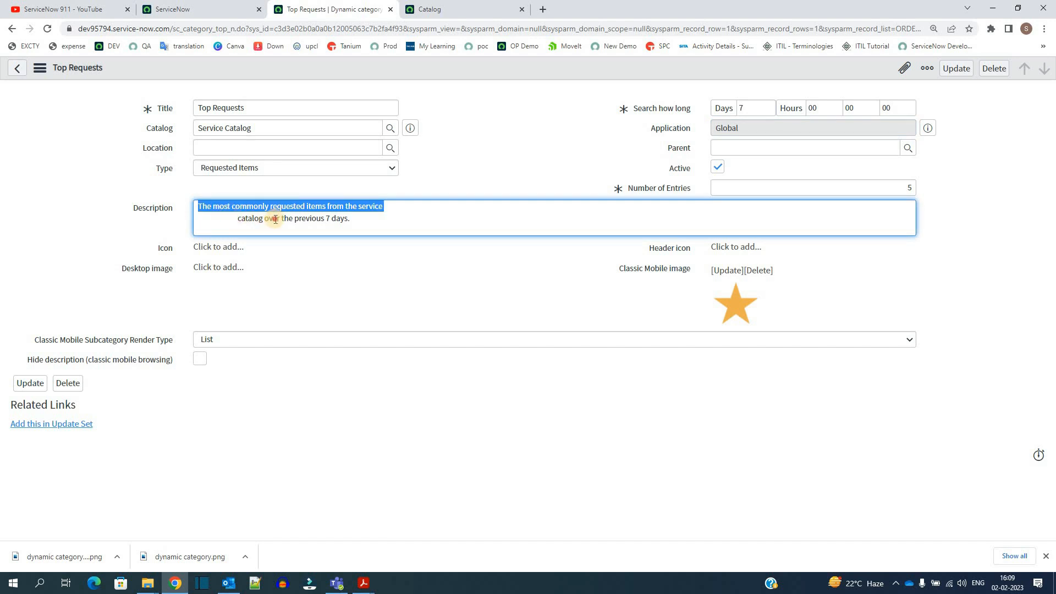
{"action": "left_click", "coordinate": [340, 217]}
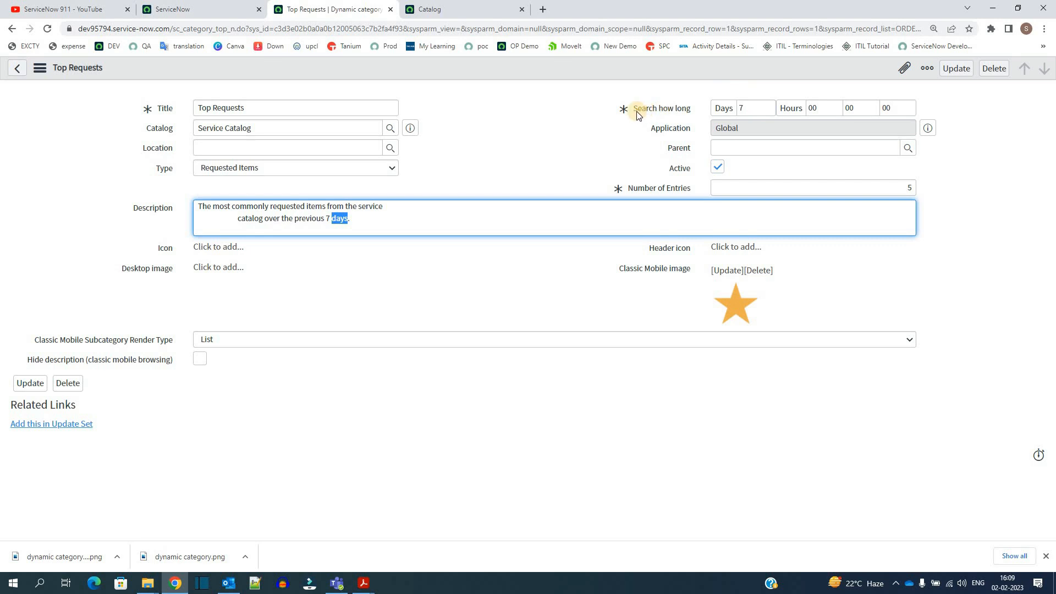
{"action": "left_click", "coordinate": [755, 108]}
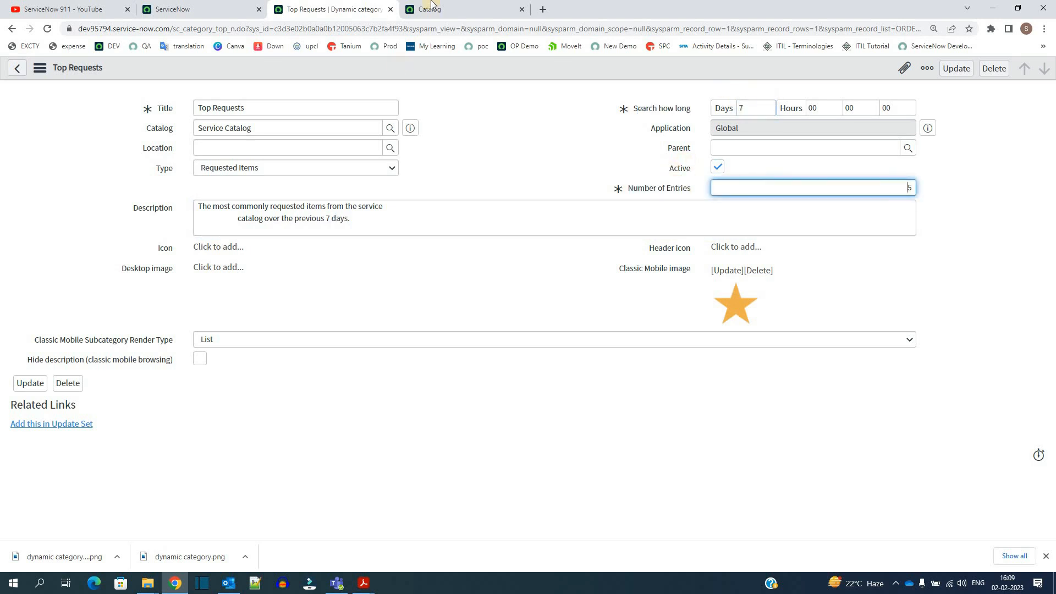
{"action": "left_click", "coordinate": [428, 9]}
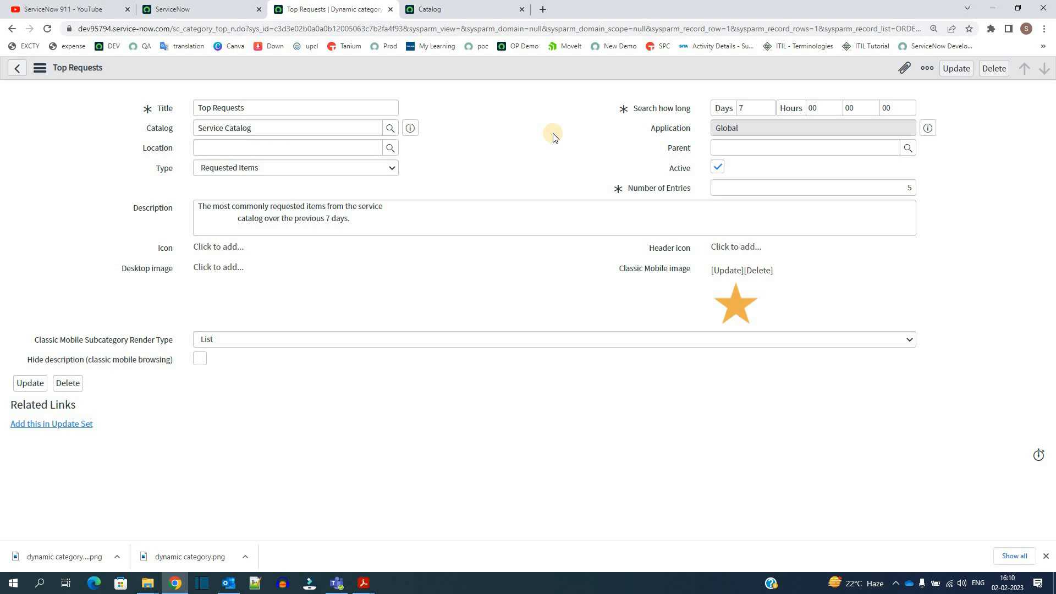
{"action": "mouse_move", "coordinate": [780, 166]}
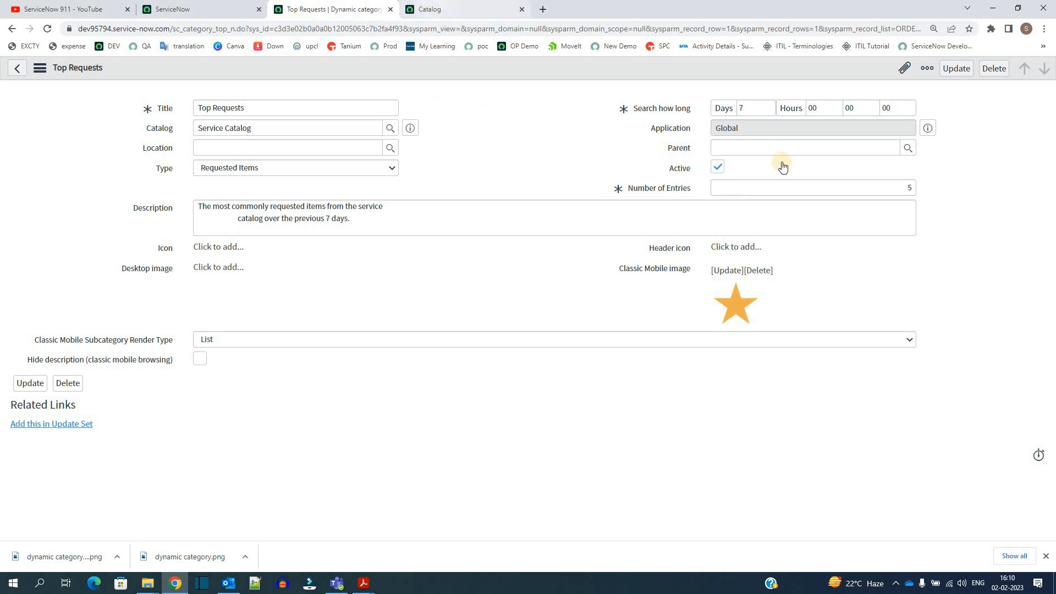
{"action": "left_click", "coordinate": [463, 9]}
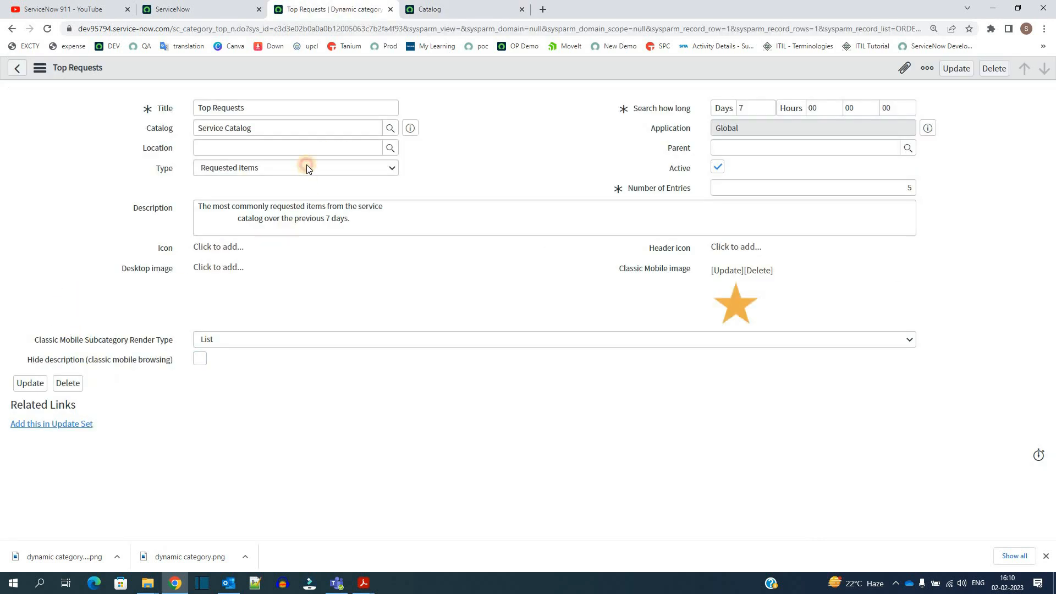
{"action": "left_click", "coordinate": [295, 167]}
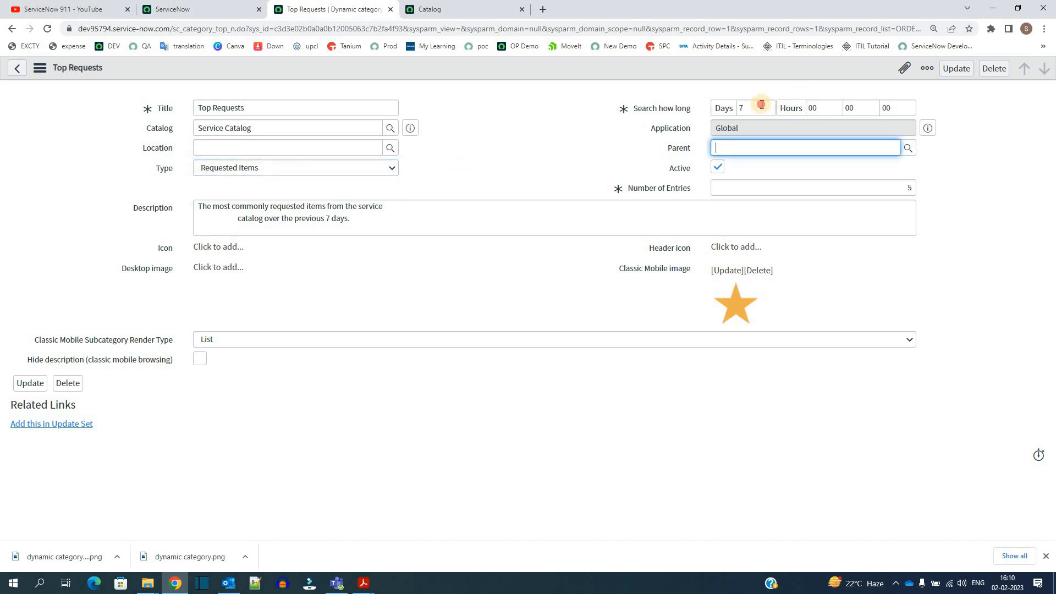
{"action": "left_click", "coordinate": [740, 108]}
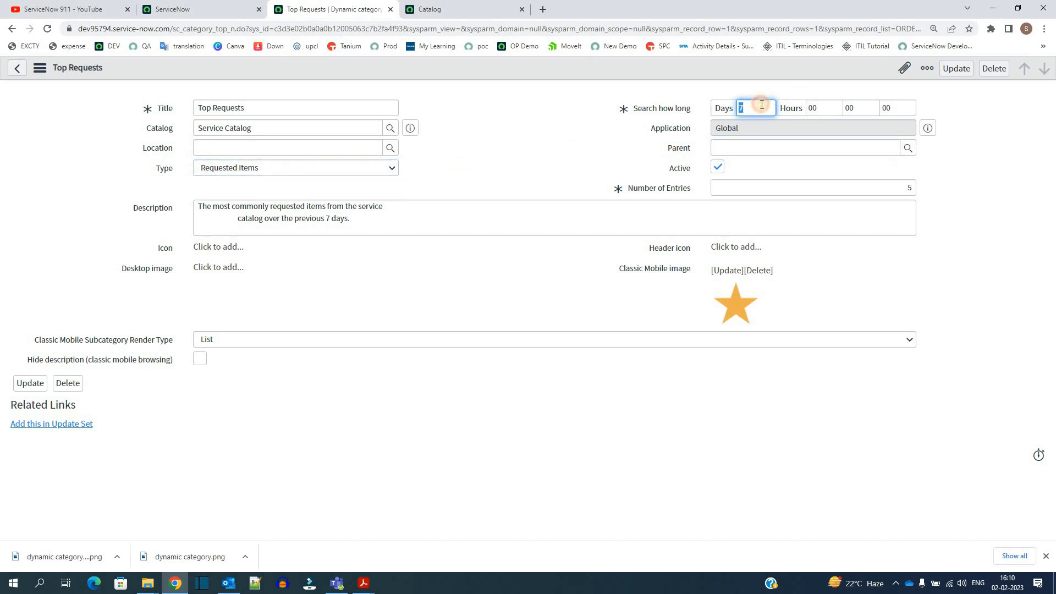
{"action": "left_click", "coordinate": [809, 187]}
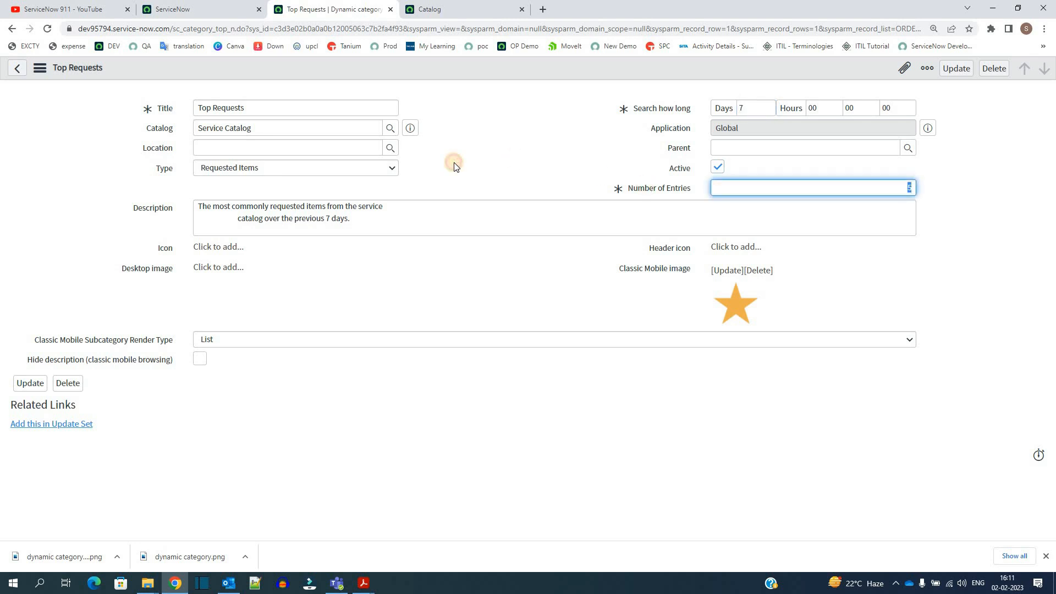
{"action": "type", "text": "5"}
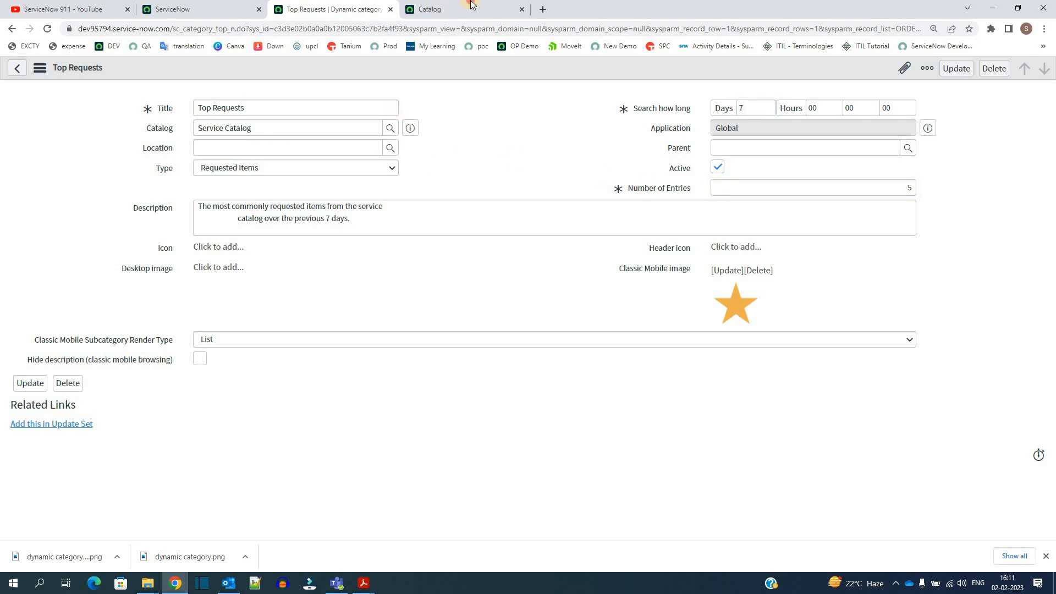
Return to the Service Catalog home page showing the five Top Requests items.
{"action": "left_click", "coordinate": [434, 9]}
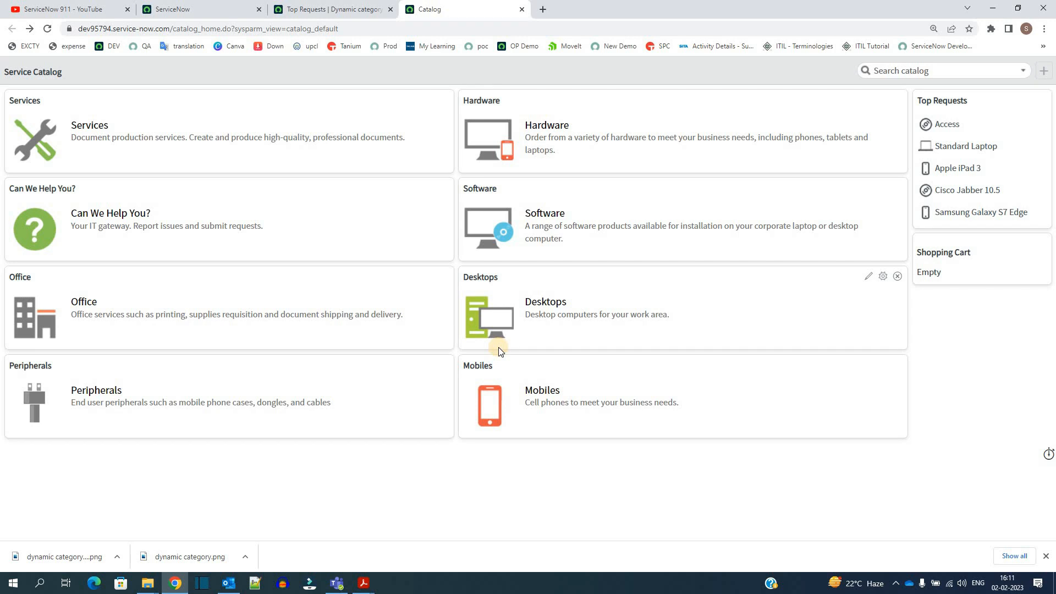
{"action": "mouse_move", "coordinate": [491, 351]}
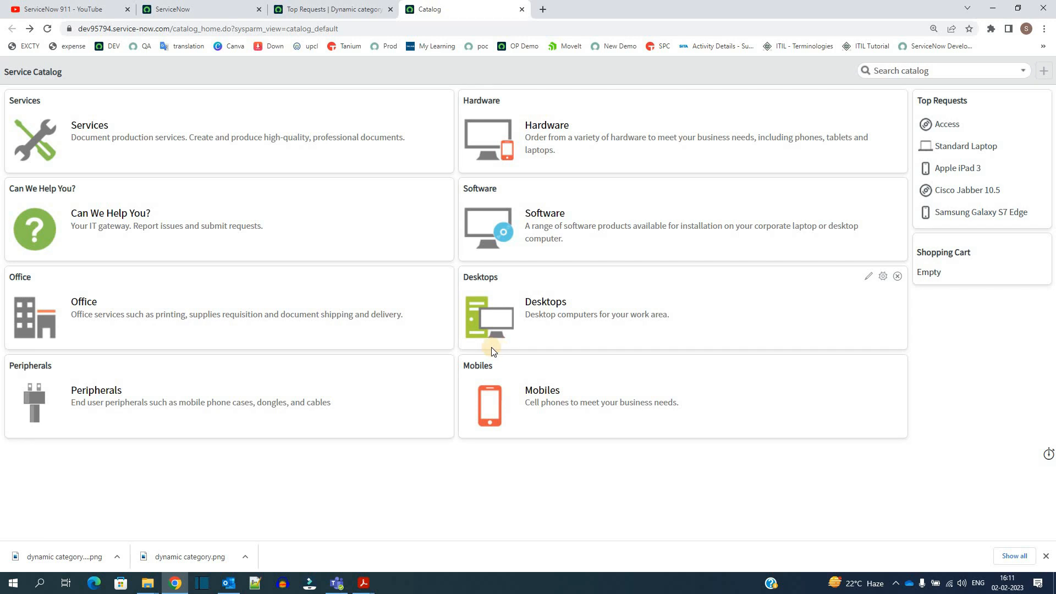